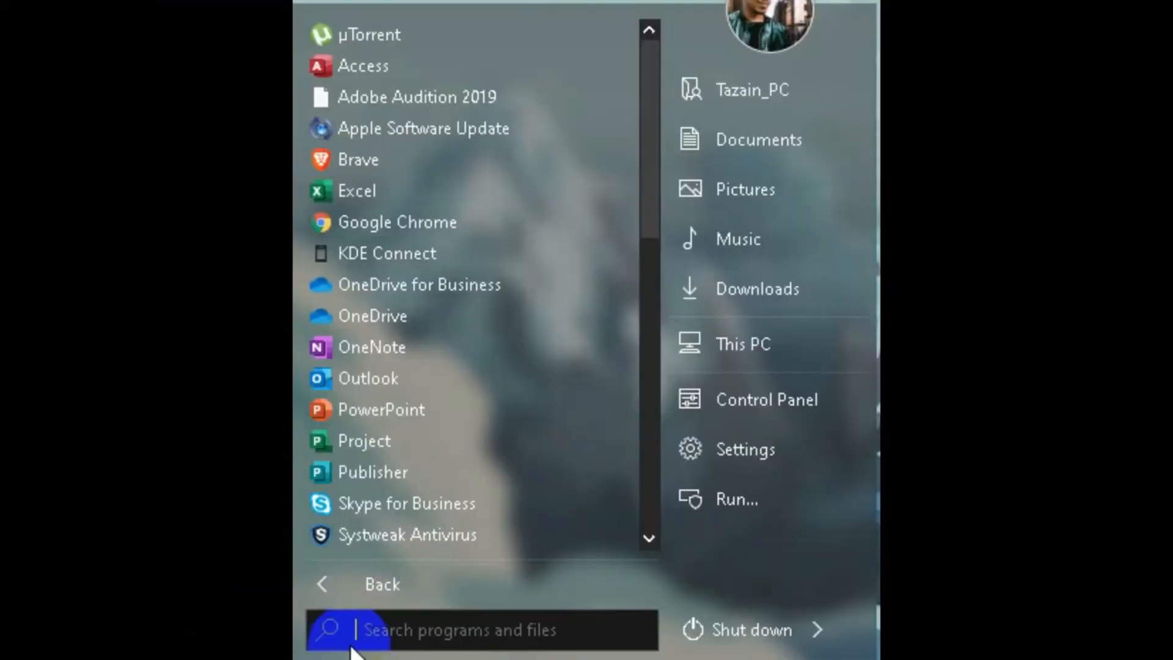
# Search the Start menu for 'eas' to list EasyBCD 2.4
pyautogui.write('eas')
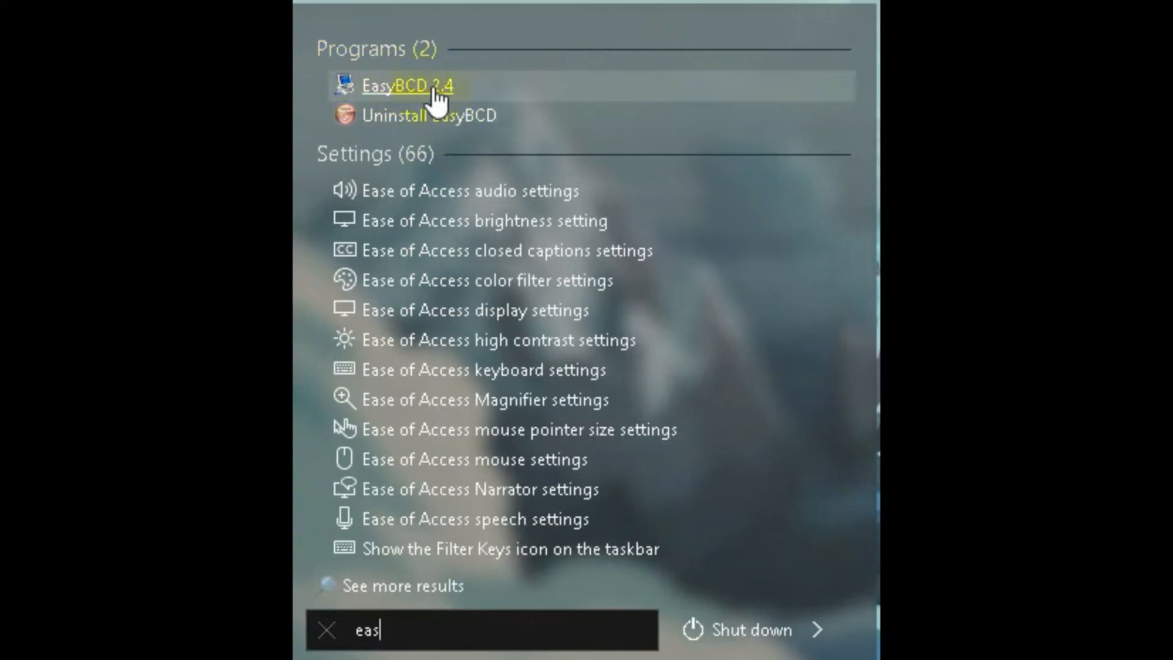
# Launch EasyBCD, write the Vista+ BCD/bootmgr bootloader to the MBR via BCD Deployment, then close it
pyautogui.click(400, 86)
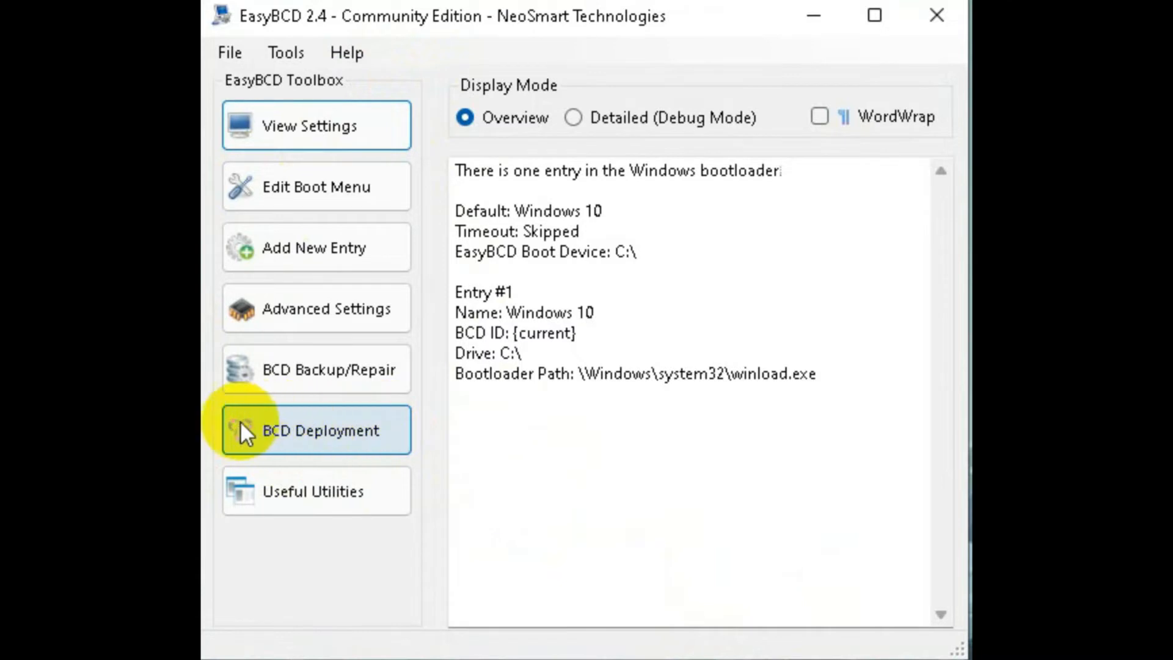
pyautogui.click(317, 430)
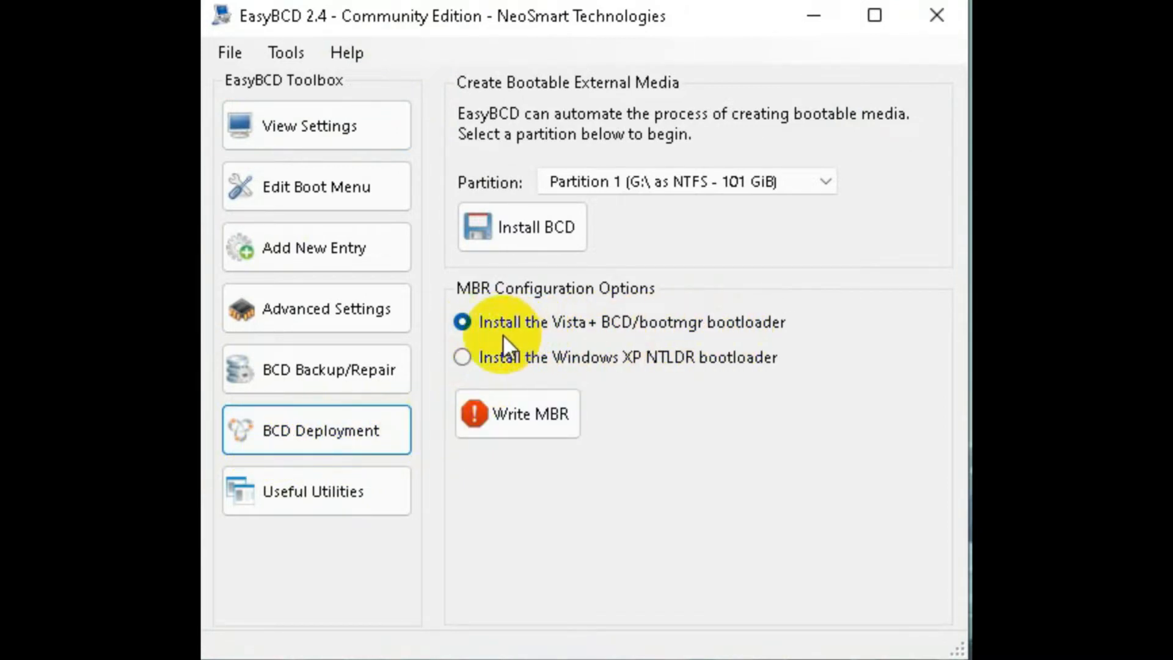
pyautogui.moveTo(784, 344)
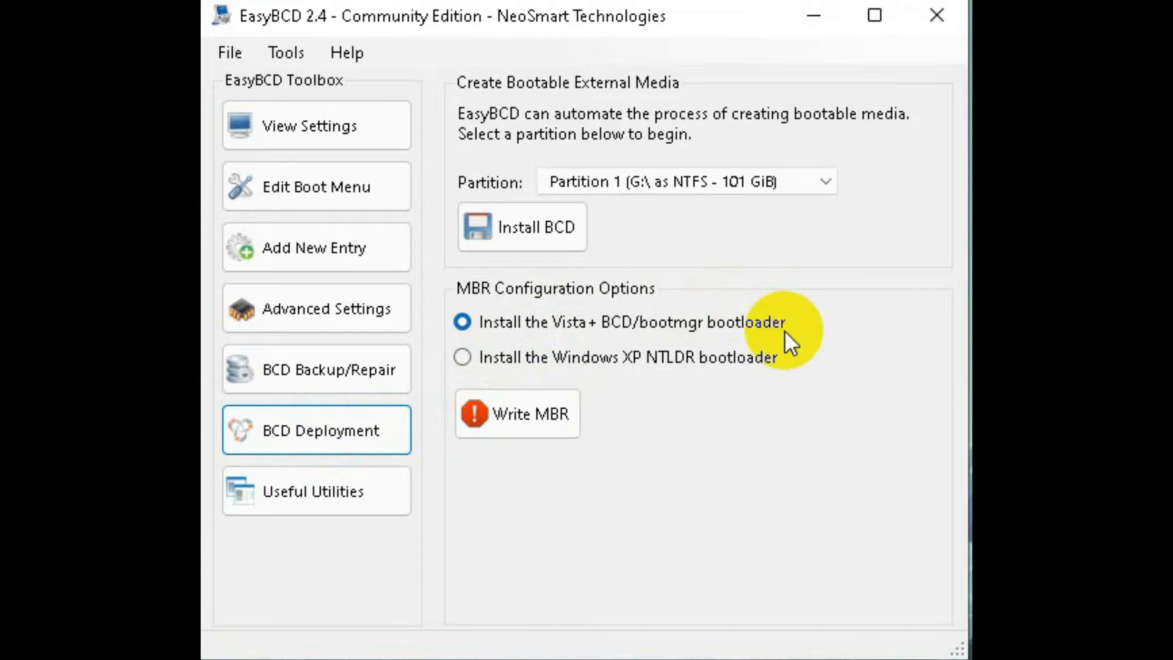
pyautogui.moveTo(682, 330)
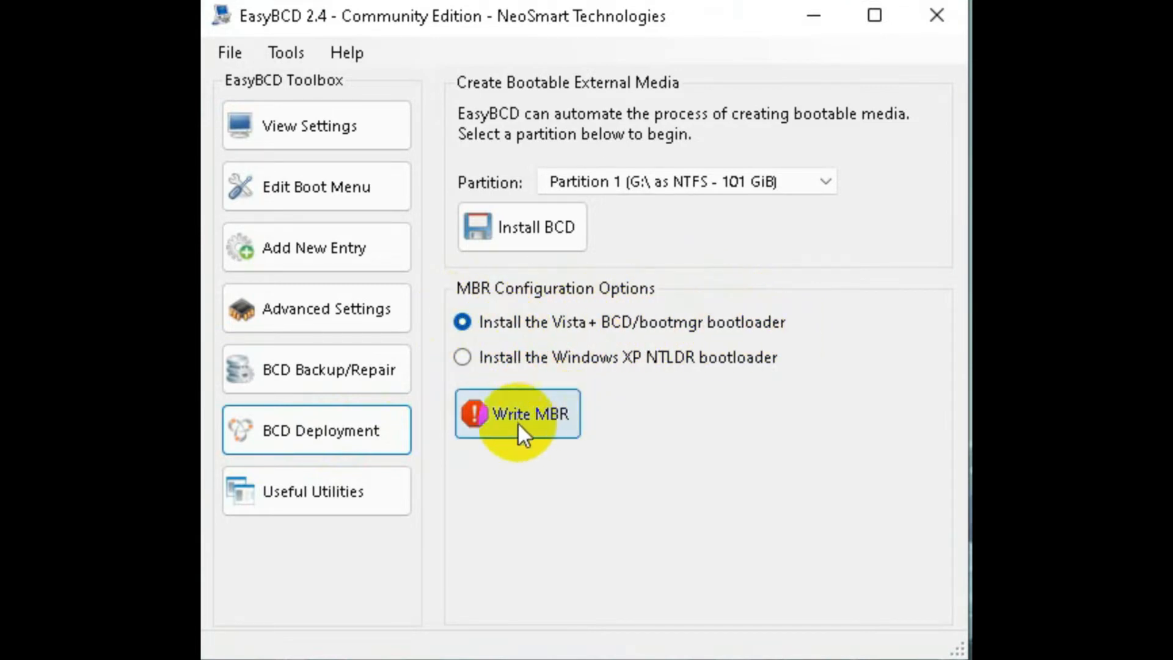
pyautogui.moveTo(563, 444)
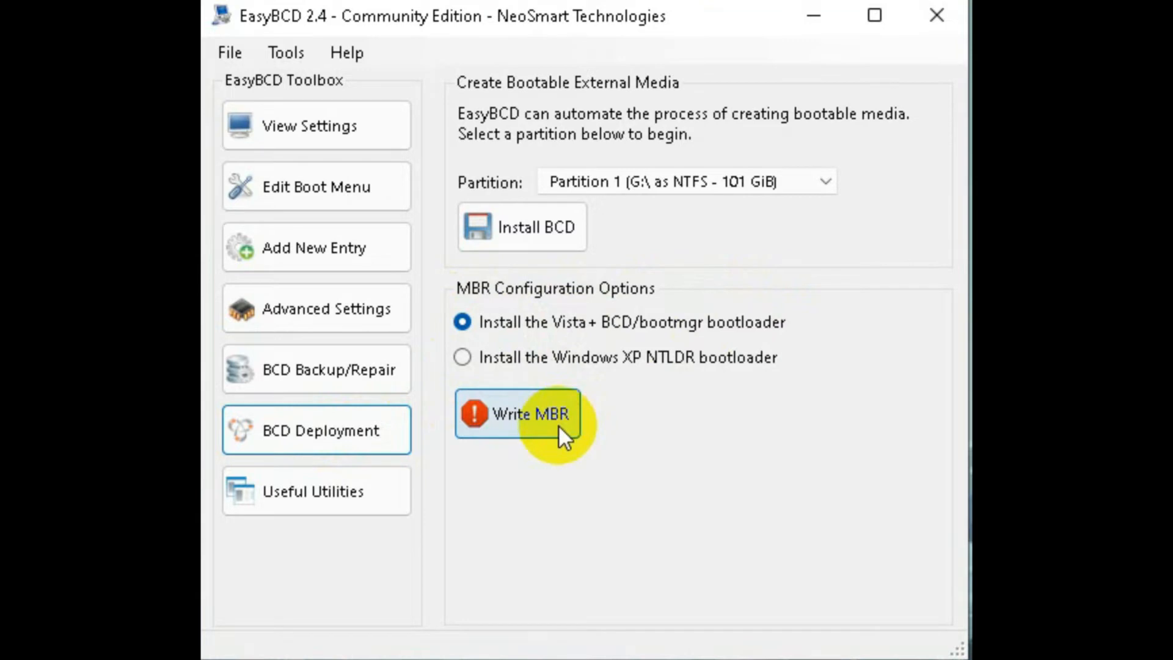
pyautogui.click(528, 413)
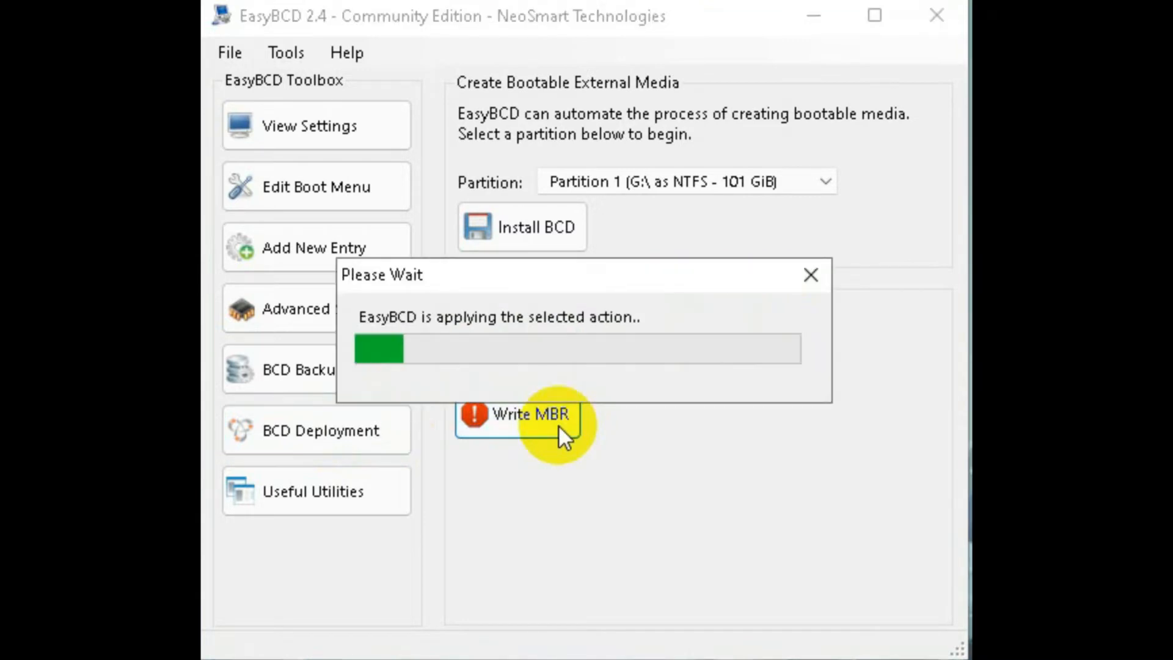
pyautogui.click(524, 414)
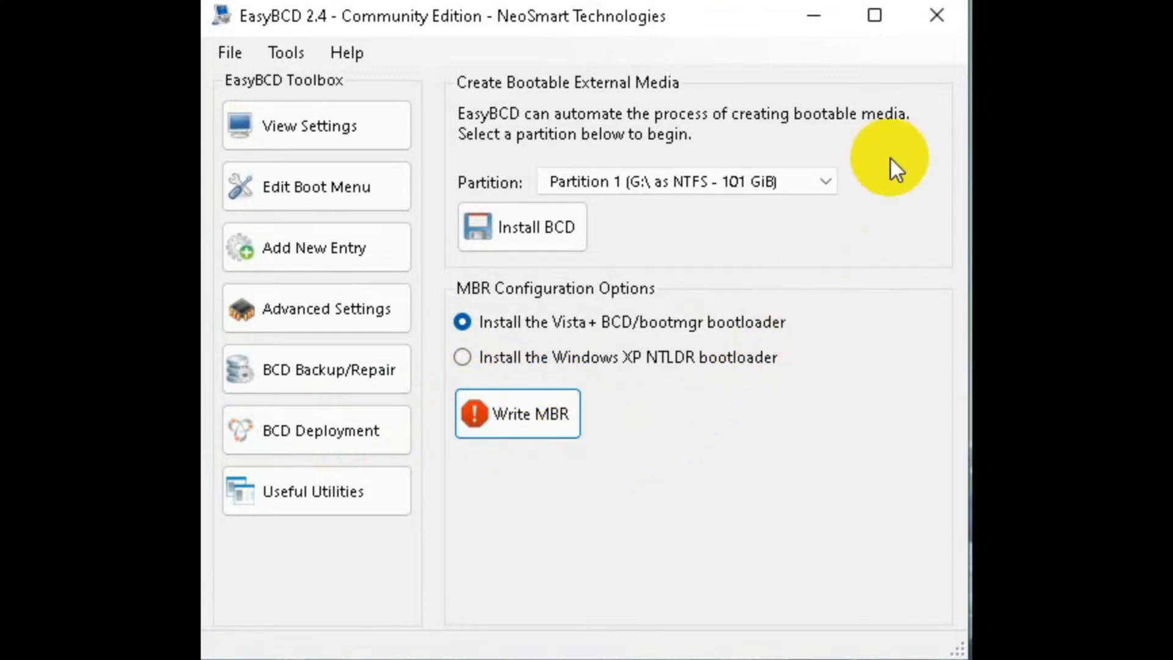
pyautogui.click(873, 16)
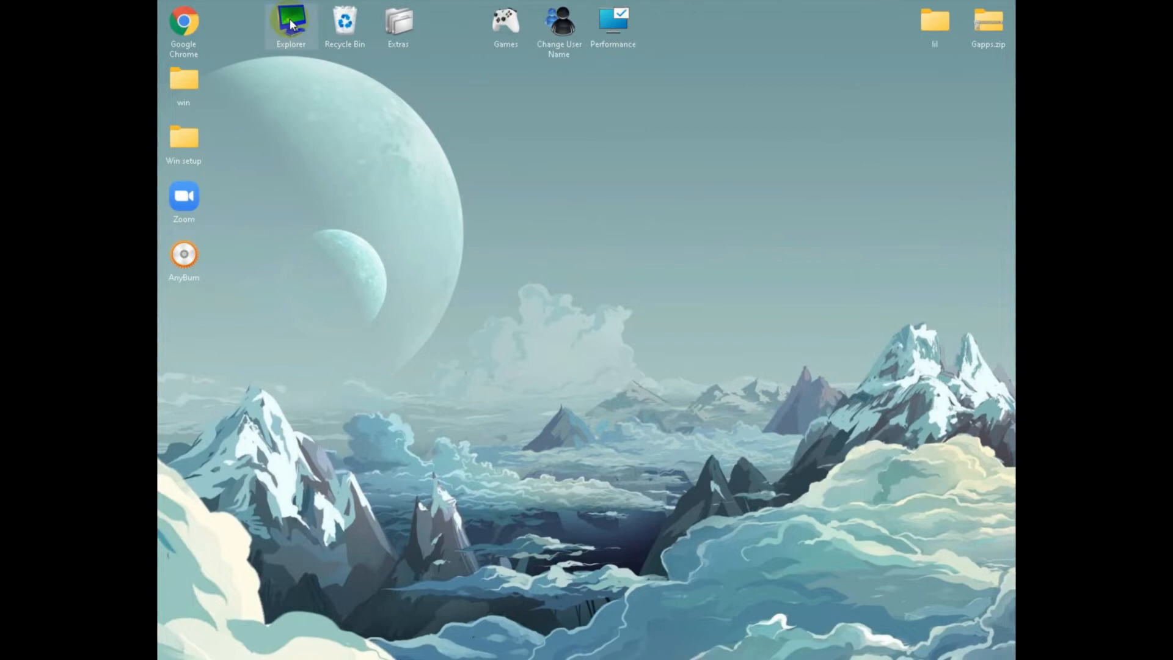
pyautogui.doubleClick(290, 22)
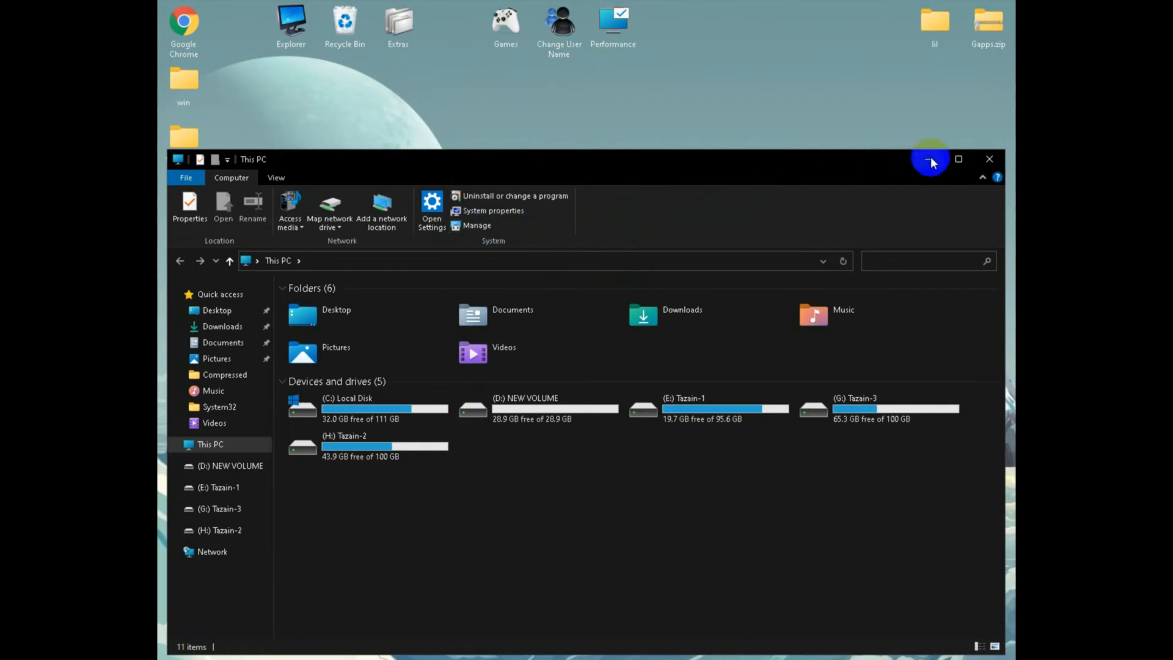
pyautogui.moveTo(936, 180)
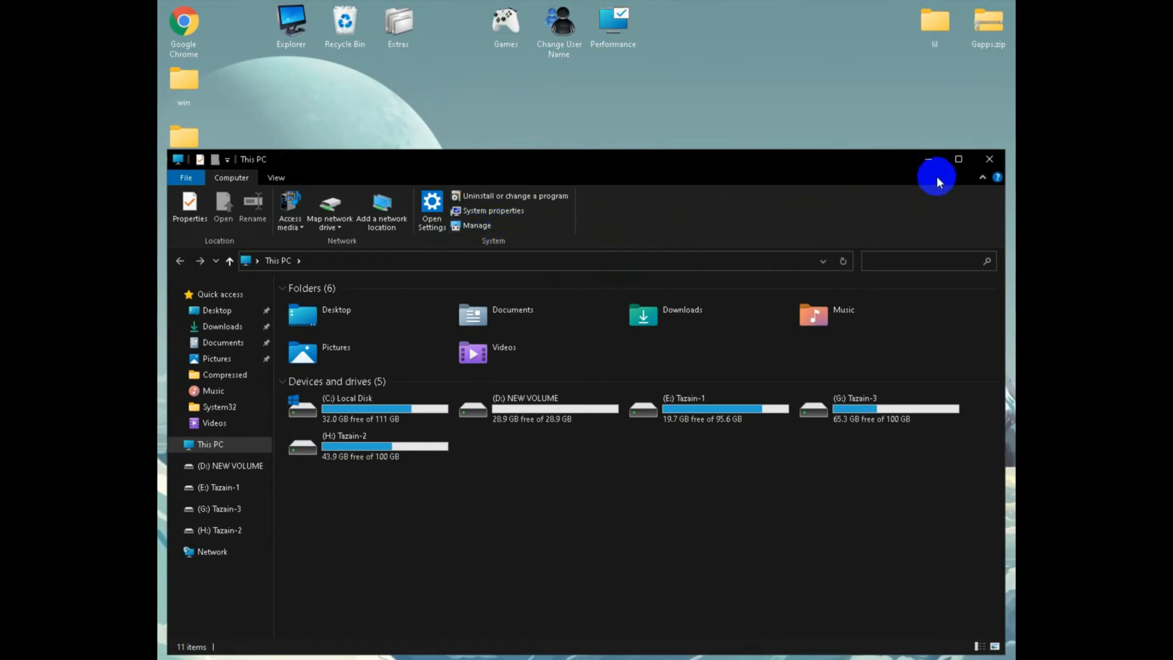
pyautogui.click(990, 159)
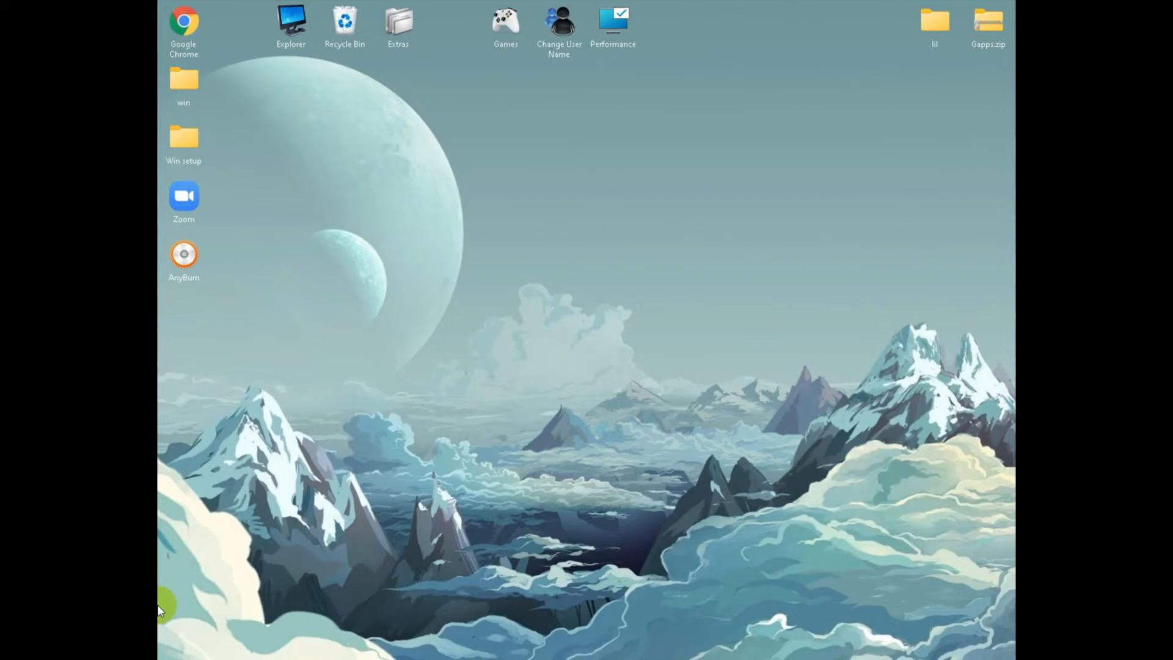
# Search the Start menu for 'ma' to bring up Computer Management
pyautogui.click(167, 604)
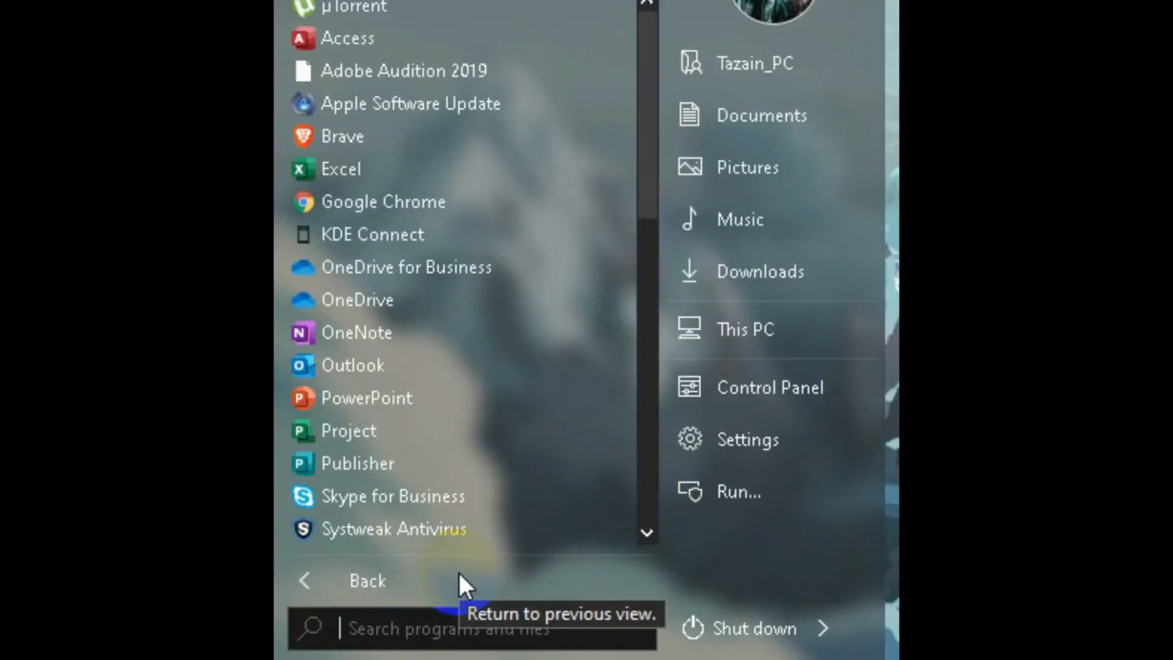
pyautogui.write('ma')
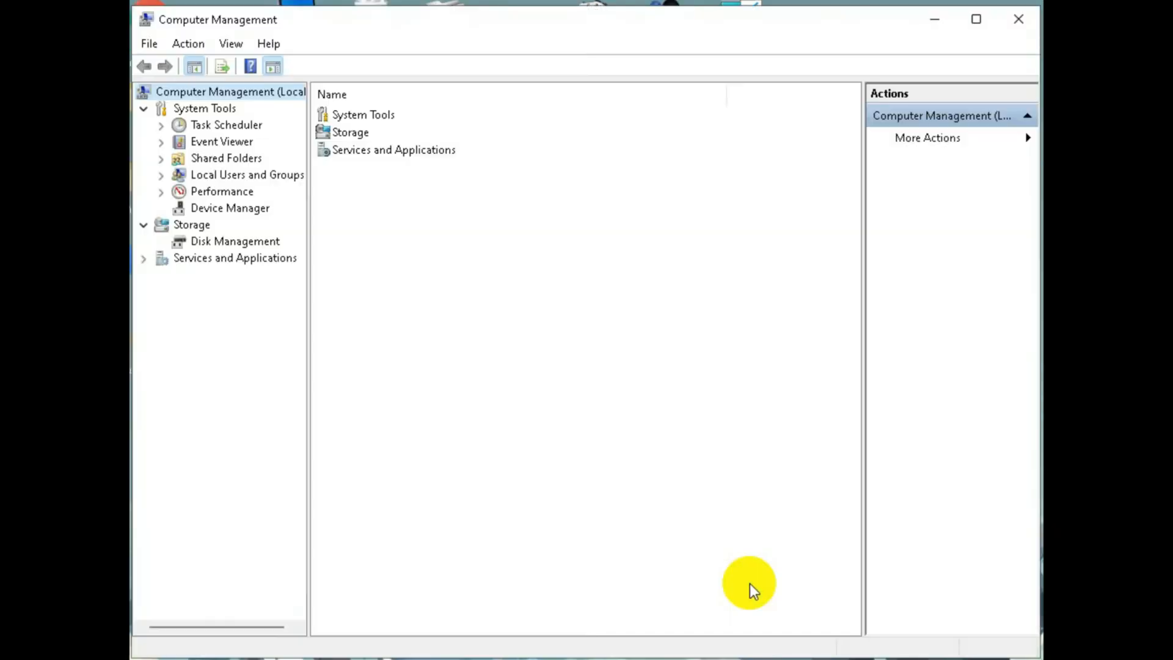
pyautogui.moveTo(447, 261)
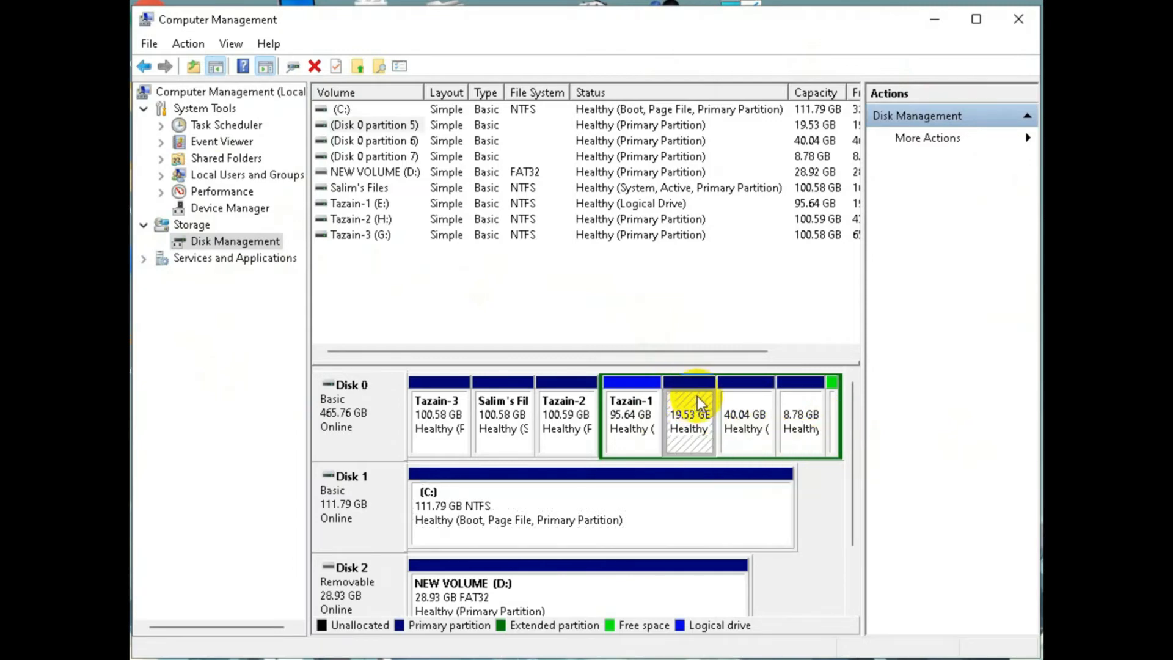
# Delete the 19.53 GB, 8.78 GB and remaining Linux partitions on Disk 0, freeing 68.36 GB
pyautogui.rightClick(696, 404)
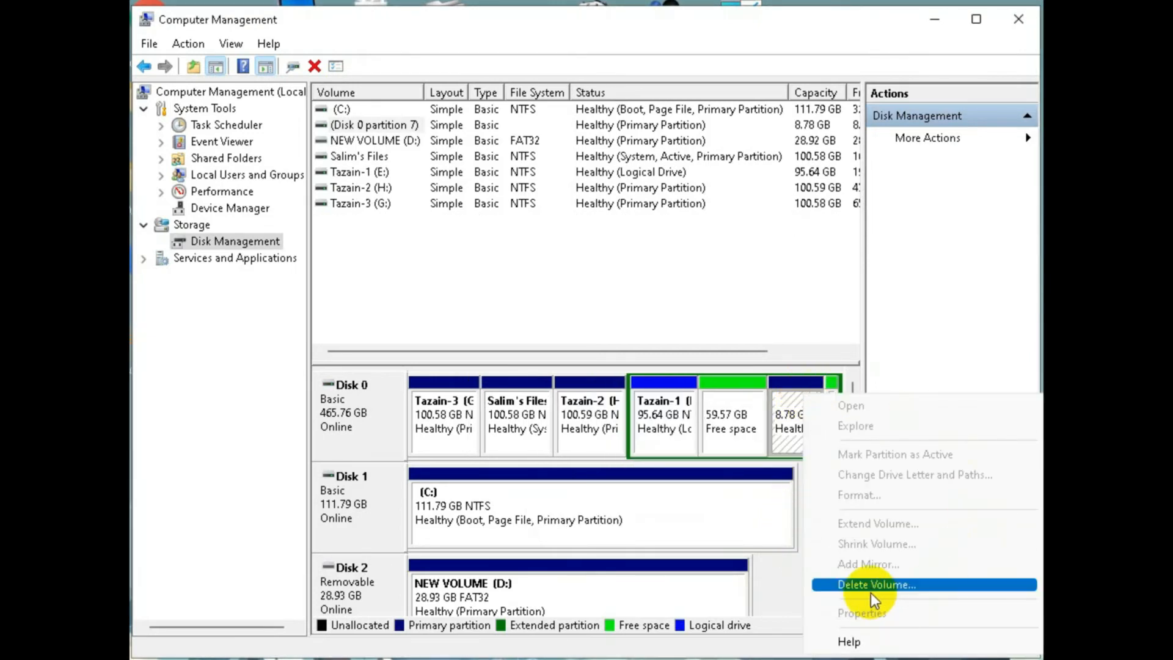
pyautogui.click(877, 584)
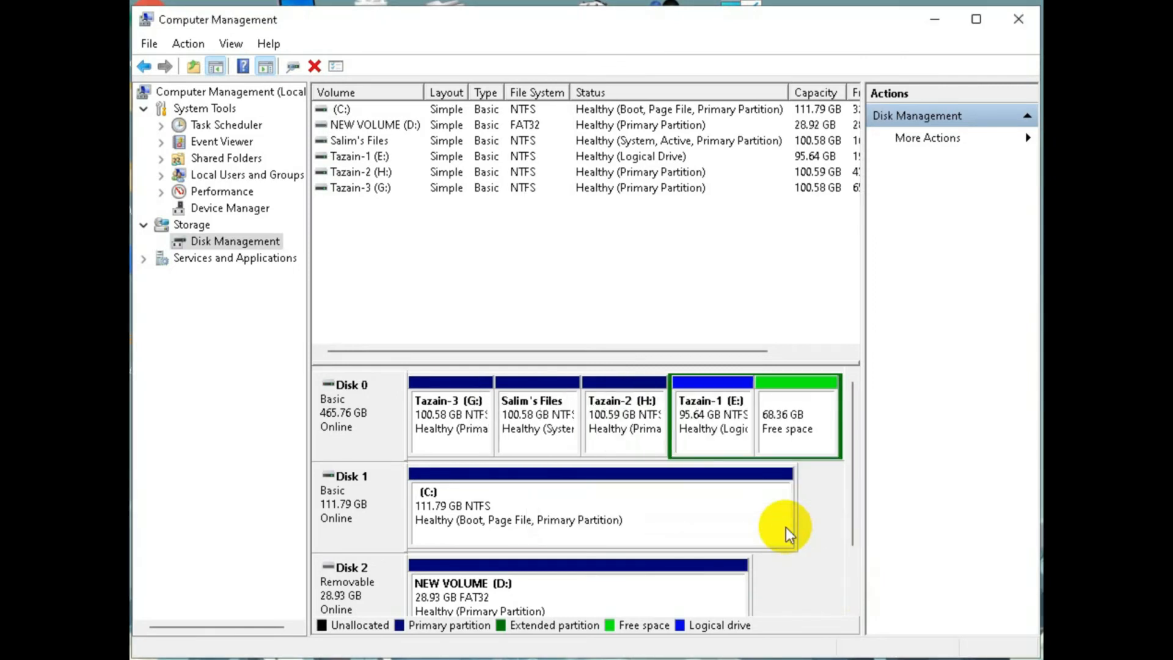
pyautogui.rightClick(796, 415)
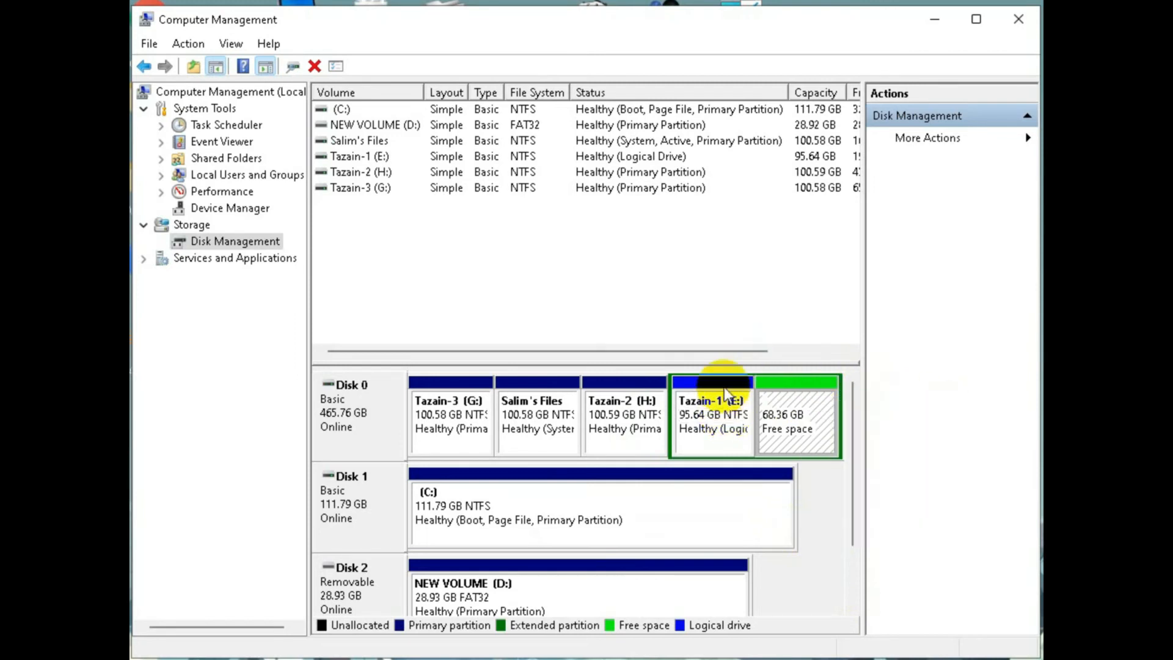
# Extend Tazain-1 (E:) by all 70000 MB of free space and confirm it shows 163 GB in This PC
pyautogui.rightClick(713, 418)
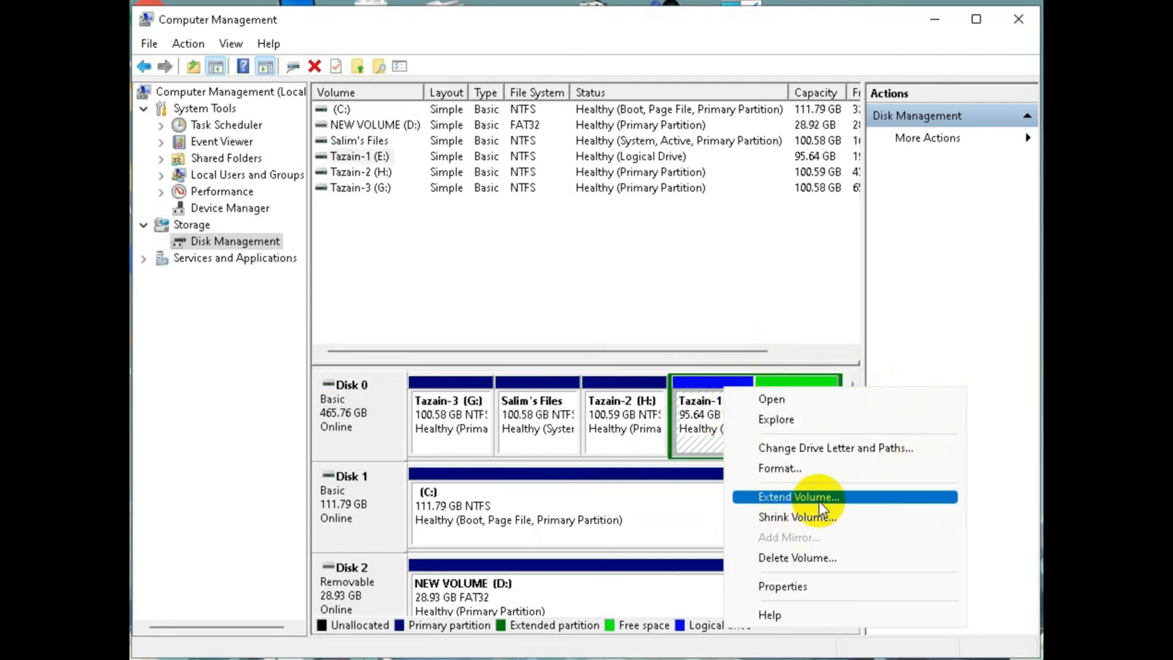
pyautogui.click(799, 496)
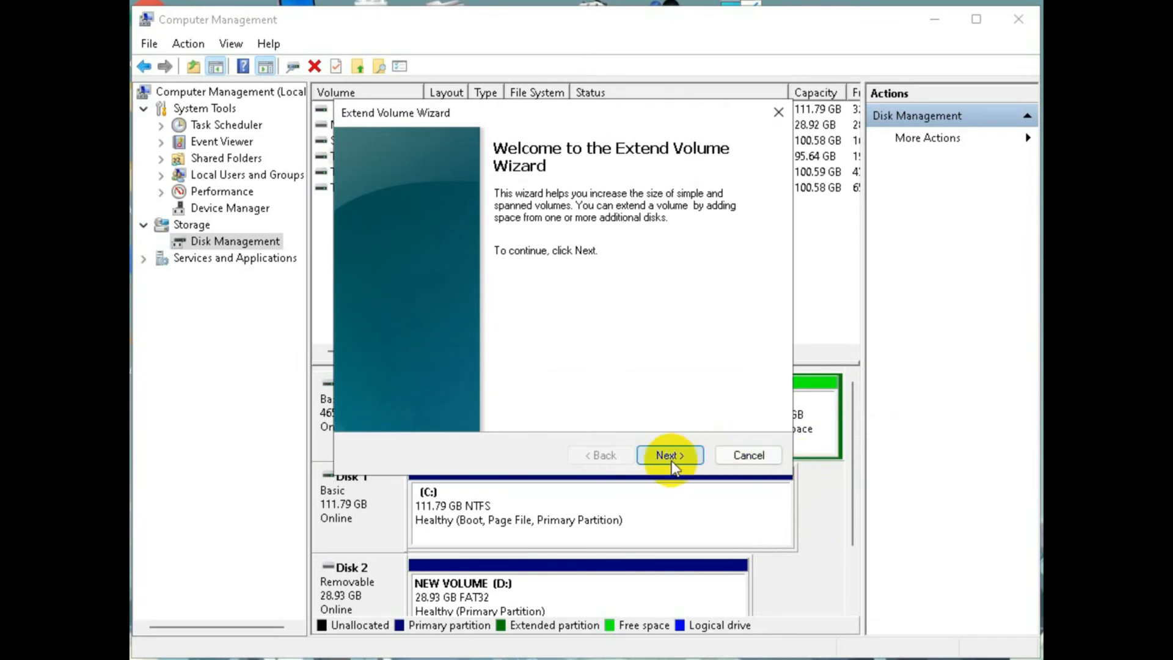
pyautogui.click(669, 455)
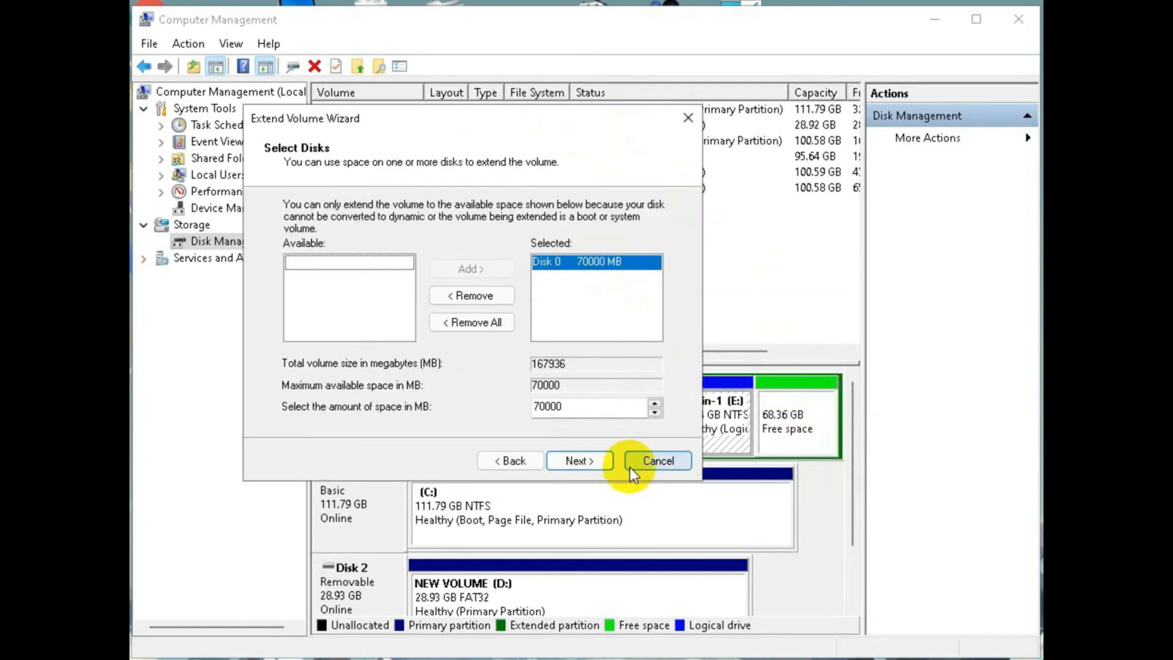
pyautogui.click(657, 460)
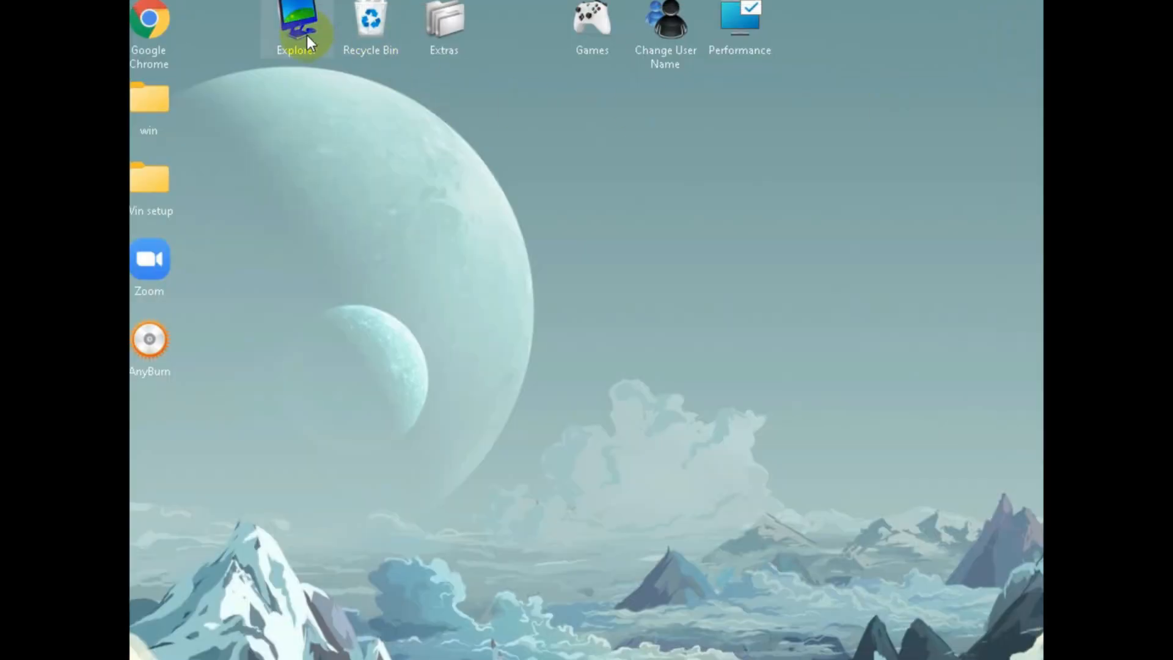
pyautogui.doubleClick(298, 18)
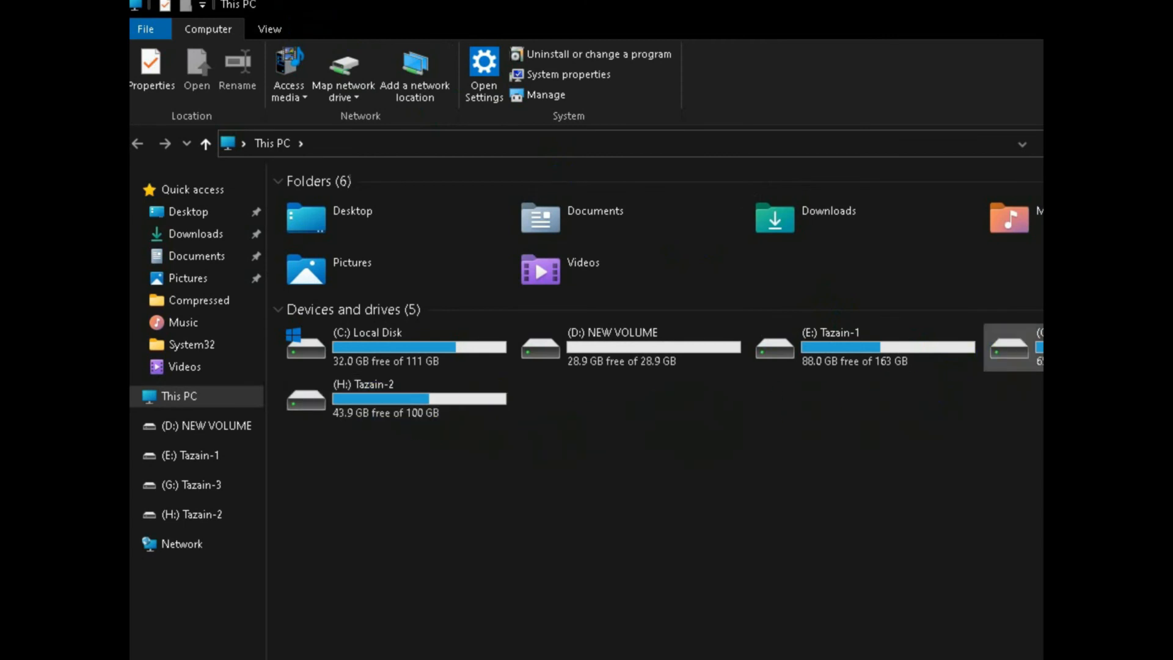